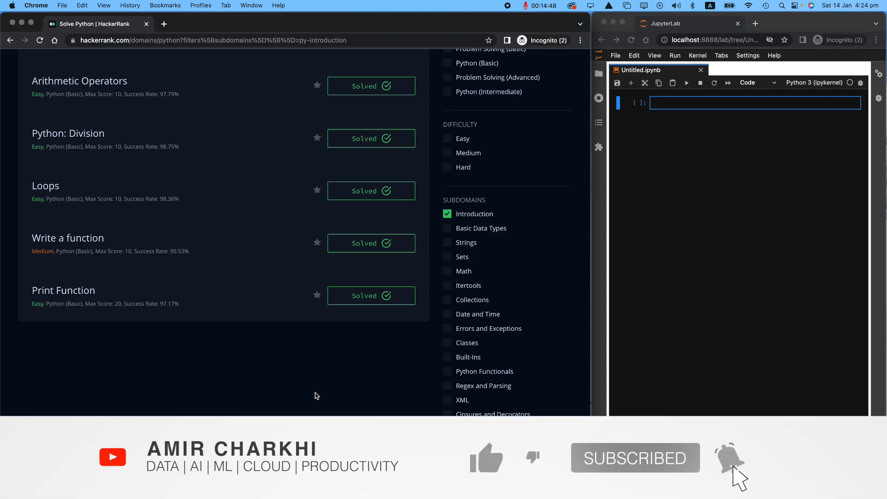
# Open the Print Function challenge from the Python Introduction list
pyautogui.click(486, 460)
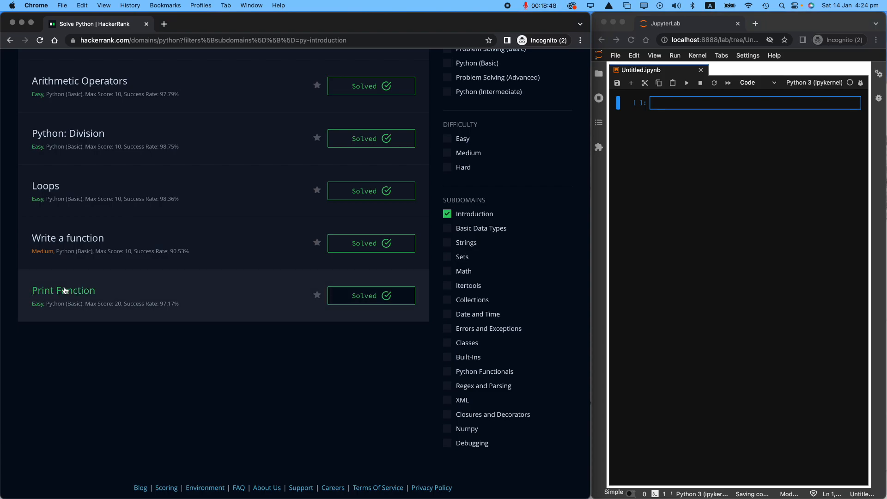
pyautogui.click(63, 289)
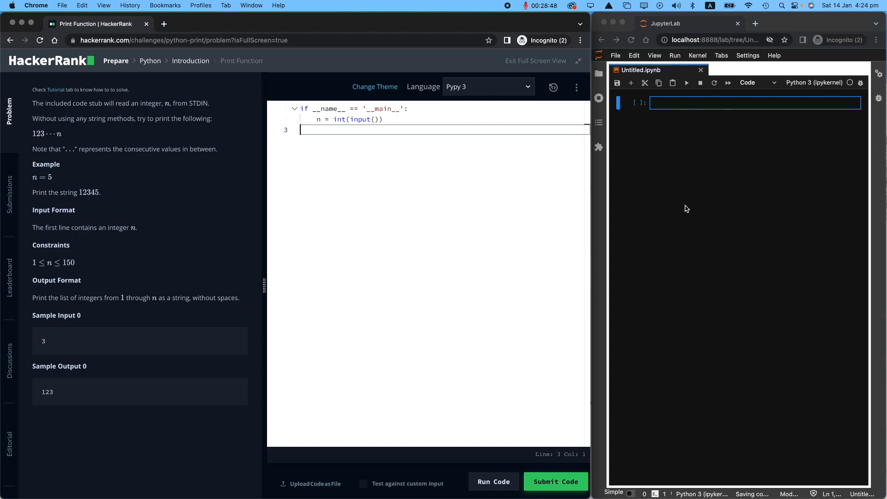
pyautogui.moveTo(751, 225)
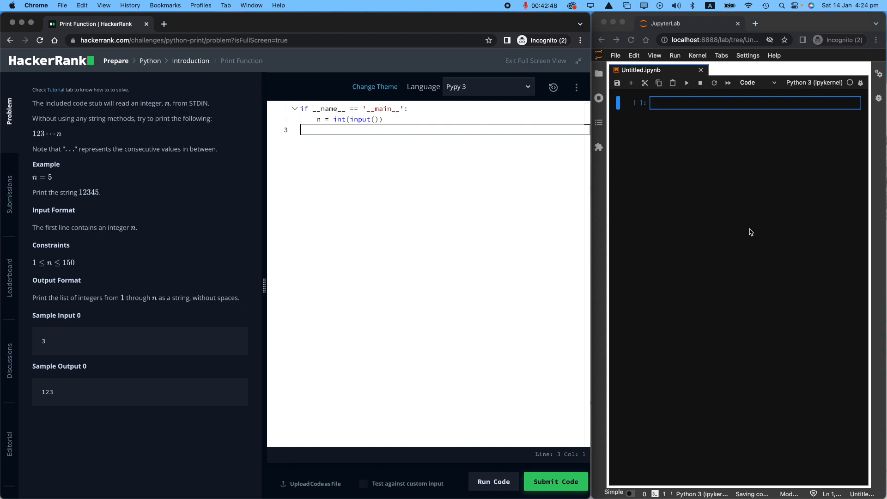
pyautogui.moveTo(227, 81)
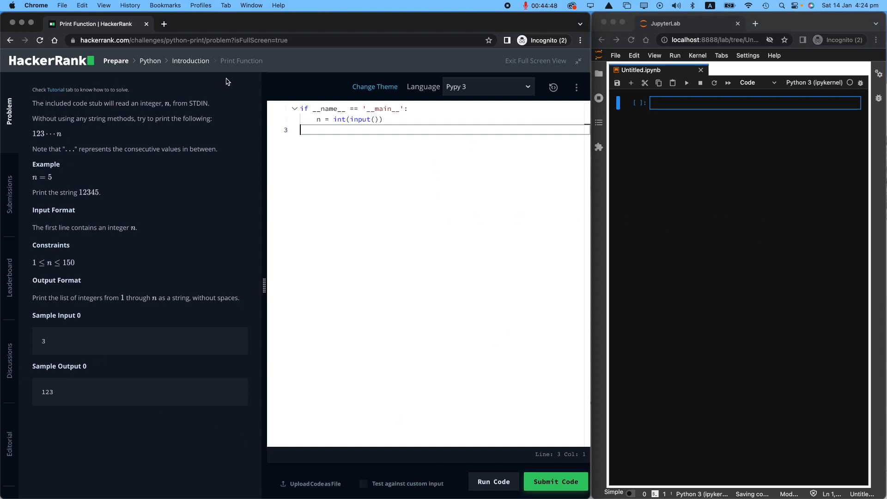
pyautogui.moveTo(154, 416)
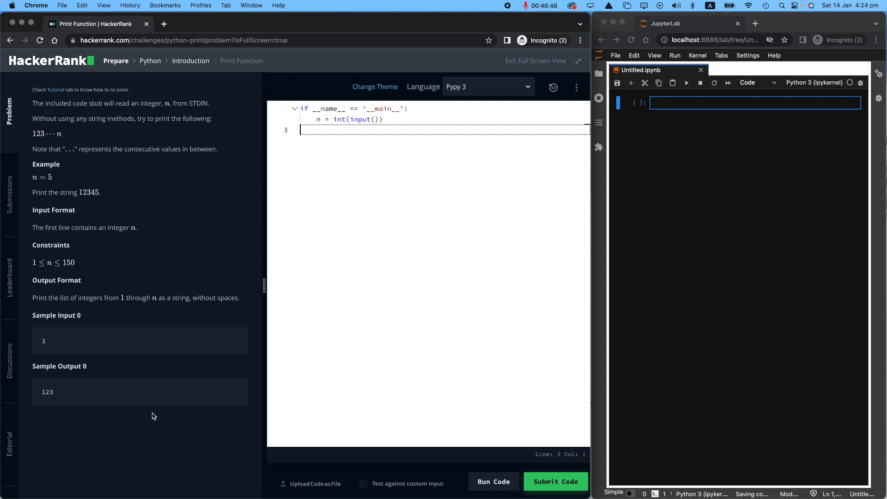
pyautogui.moveTo(555, 351)
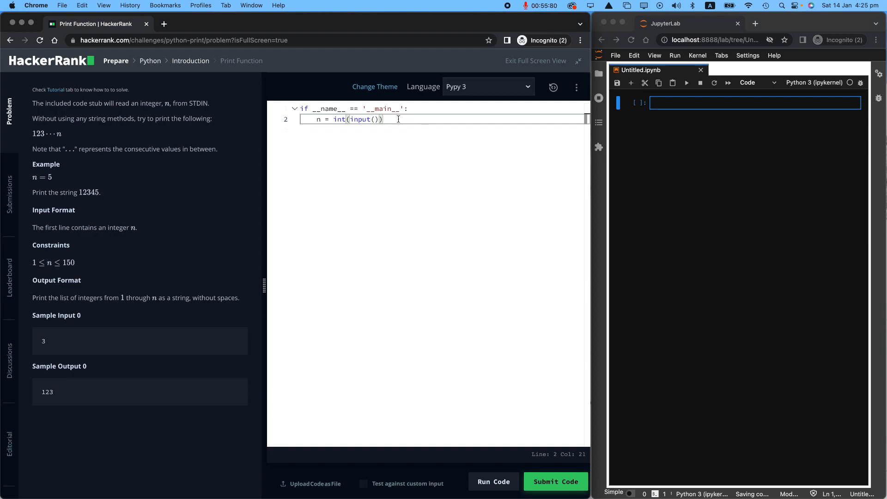
# Add '# is the actual fuction' and '# execution part' comments above the starter code
pyautogui.press('Cmd+a')
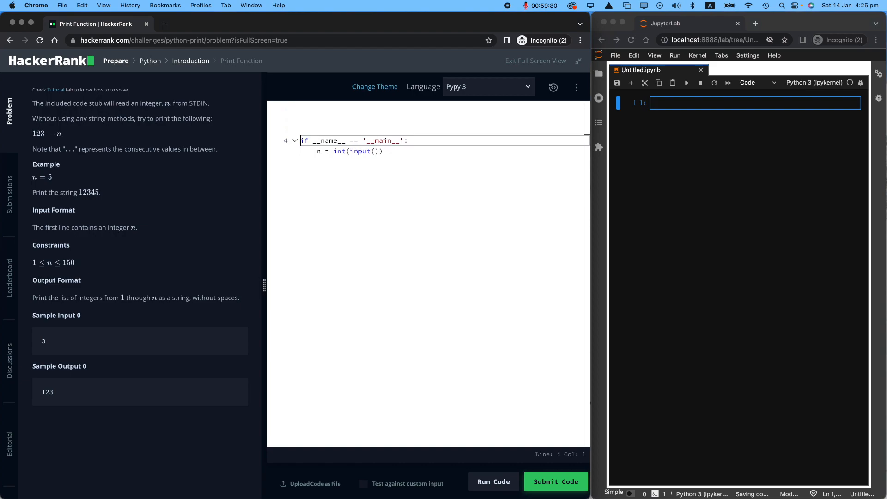
pyautogui.write('# ex3e')
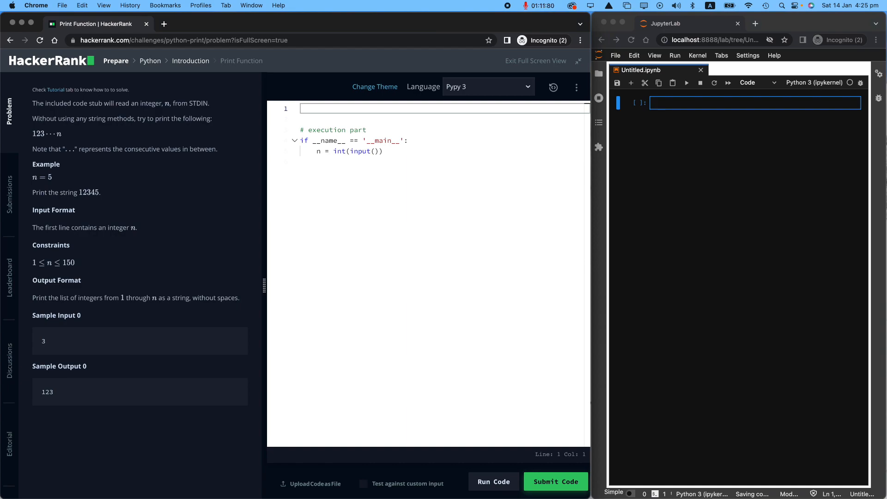
pyautogui.write('# is the actual fuction')
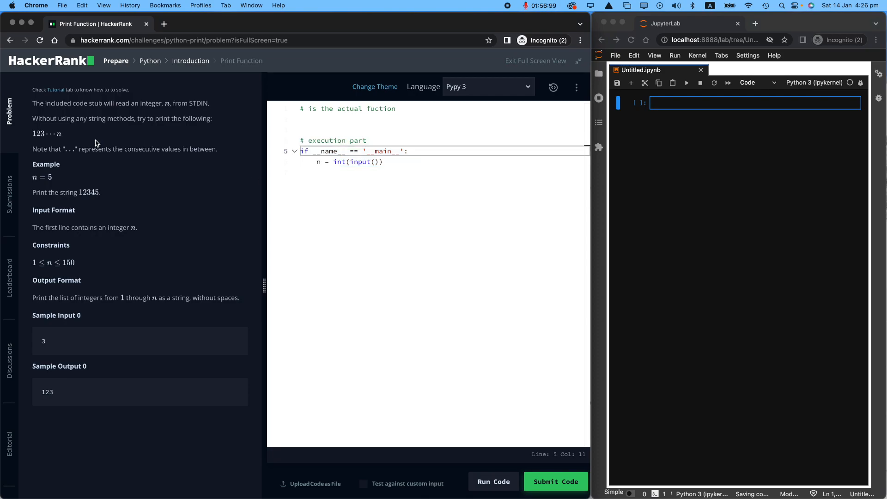
pyautogui.moveTo(60, 118)
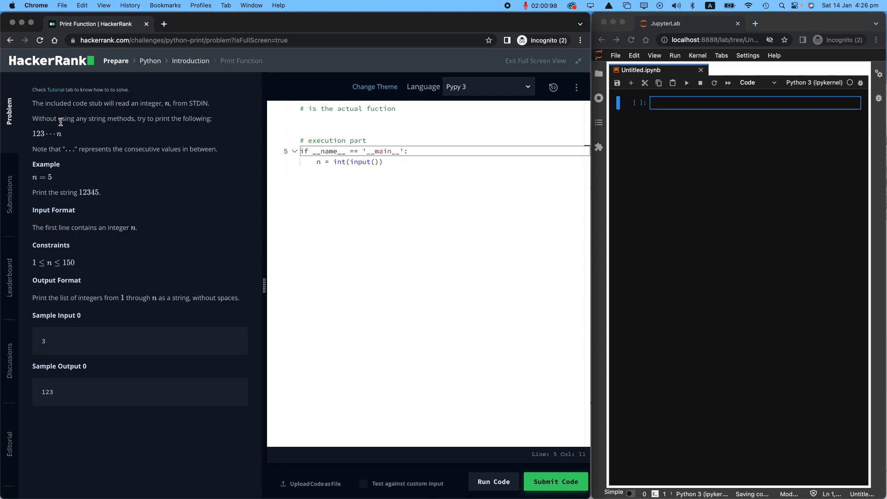
# Copy n = int(input()) into a notebook cell with print(n) and run it with 56
pyautogui.moveTo(32, 102); pyautogui.dragTo(104, 102)
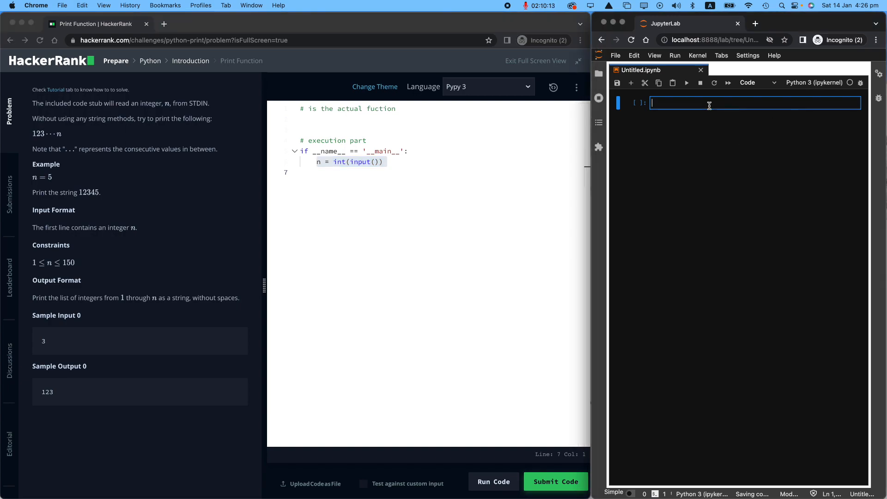
pyautogui.write('n = int(input())')
pyautogui.write('print(')
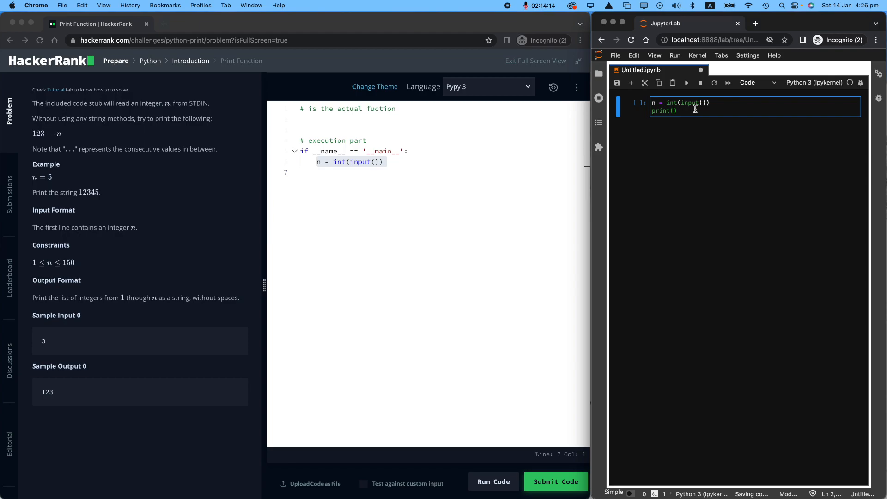
pyautogui.write('n')
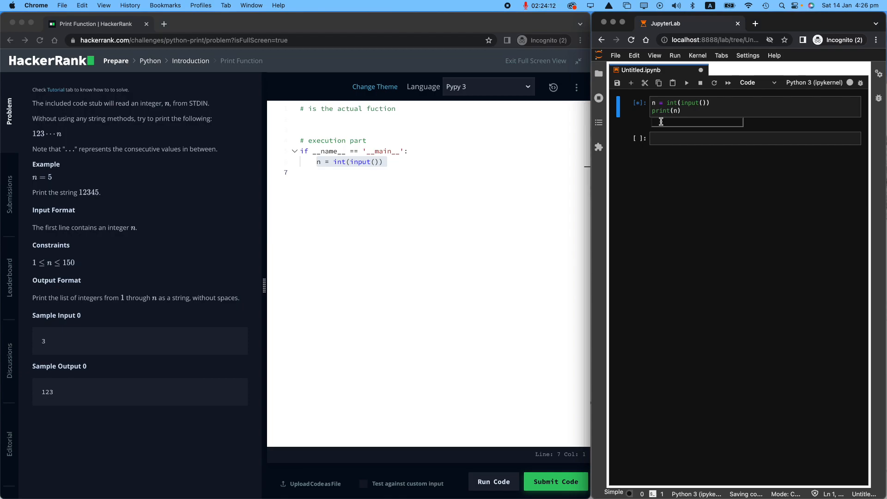
pyautogui.moveTo(715, 196)
pyautogui.write('56')
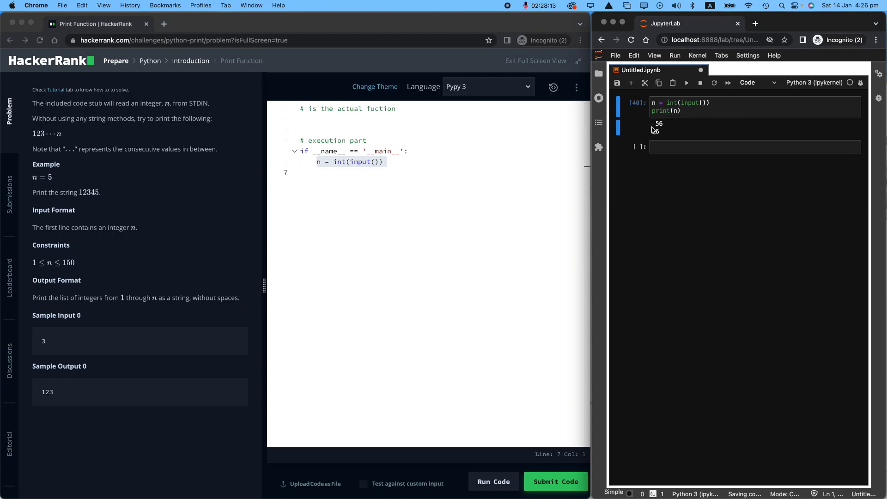
pyautogui.write('print()')
pyautogui.write('# do something on n')
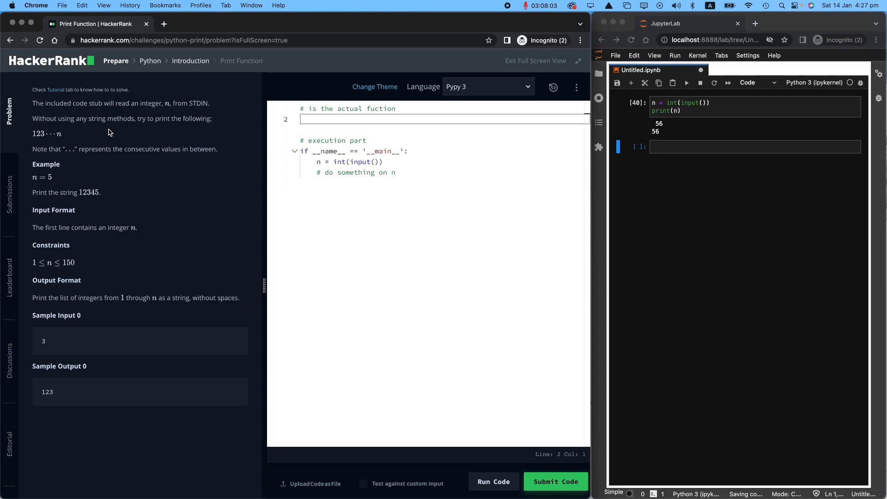
pyautogui.moveTo(48, 181)
pyautogui.write('def')
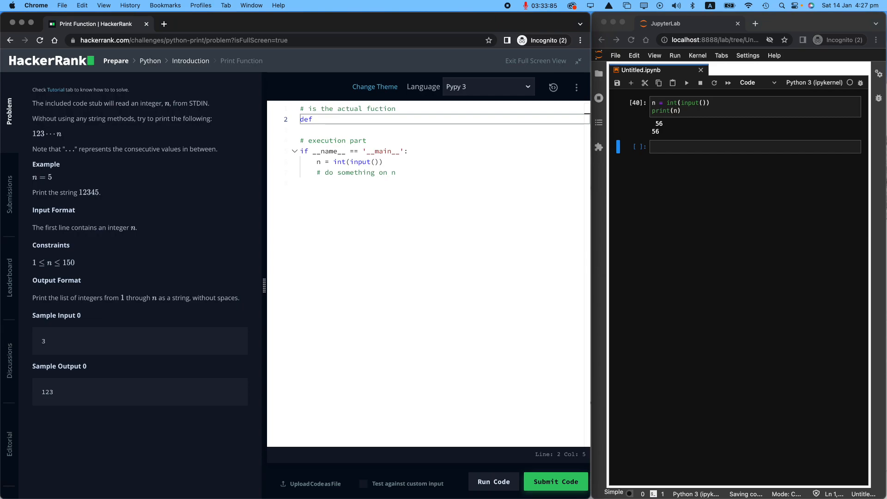
# Define def print_consecutive_numbers(num): with a placeholder pass body
pyautogui.write('pri')
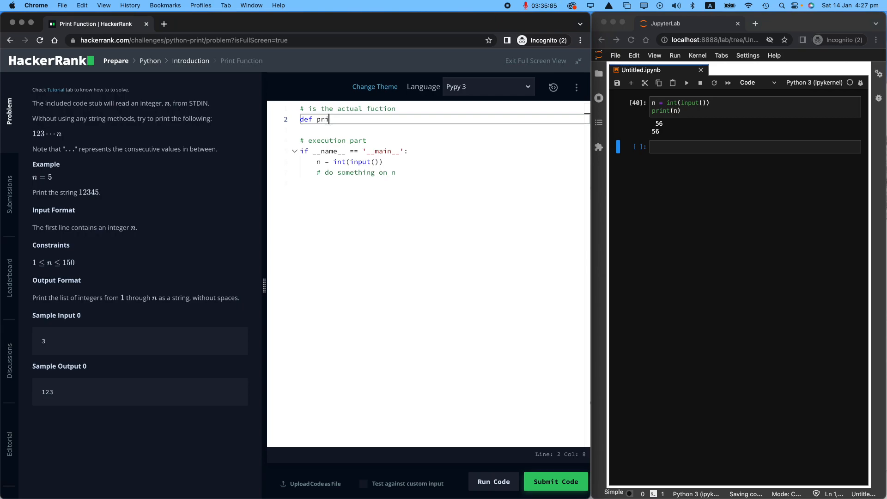
pyautogui.write('nt_con')
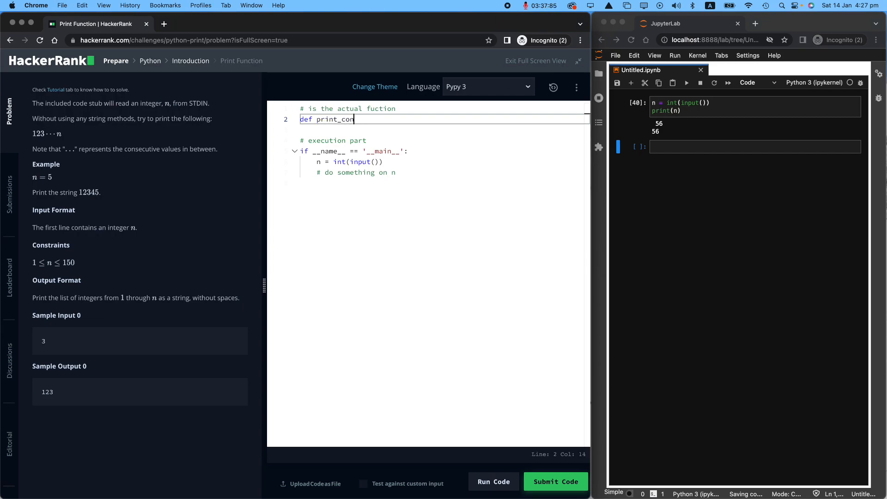
pyautogui.write('secutive_n')
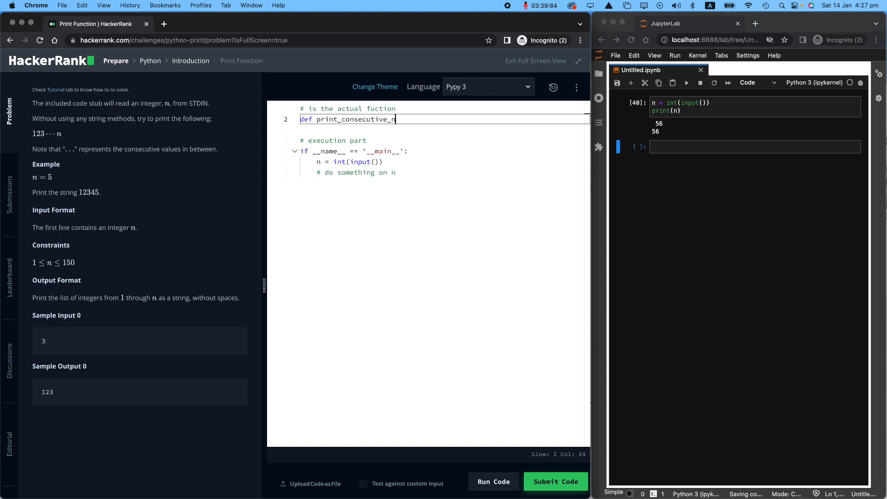
pyautogui.write('umbers()')
pyautogui.write('pass')
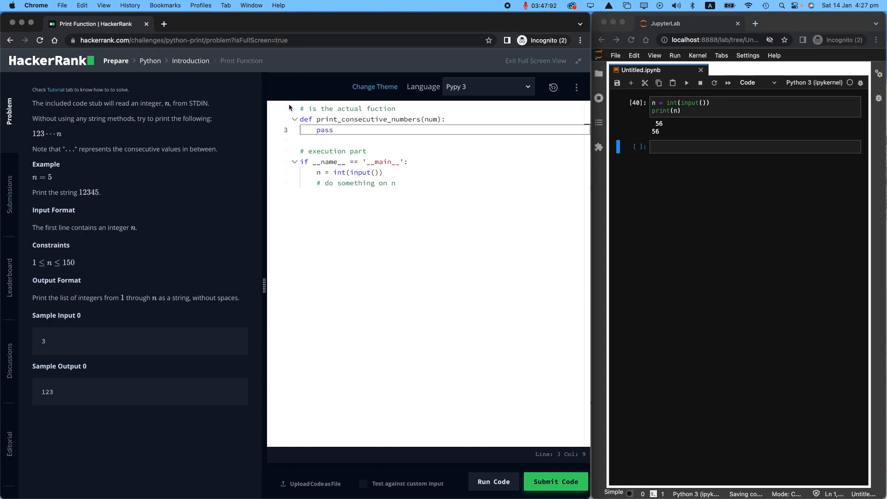
pyautogui.doubleClick(325, 130)
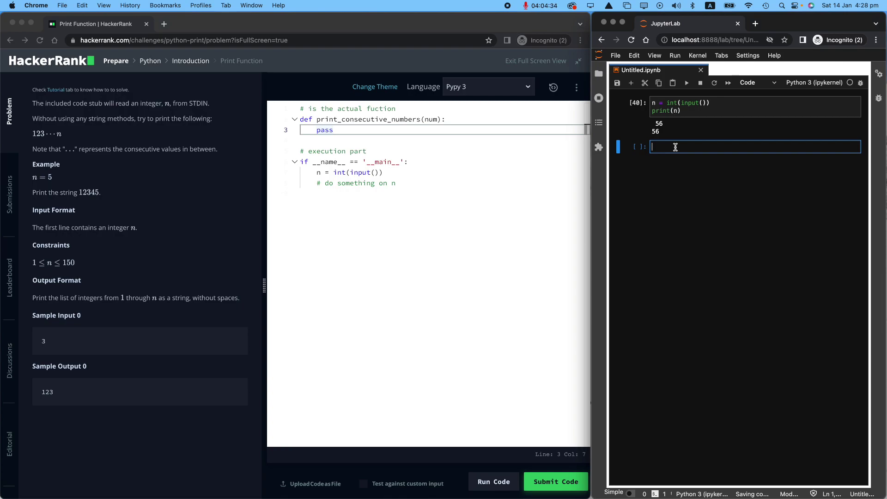
# Try type() in the notebook and highlight the Output Format requirement sentence
pyautogui.write('type(56')
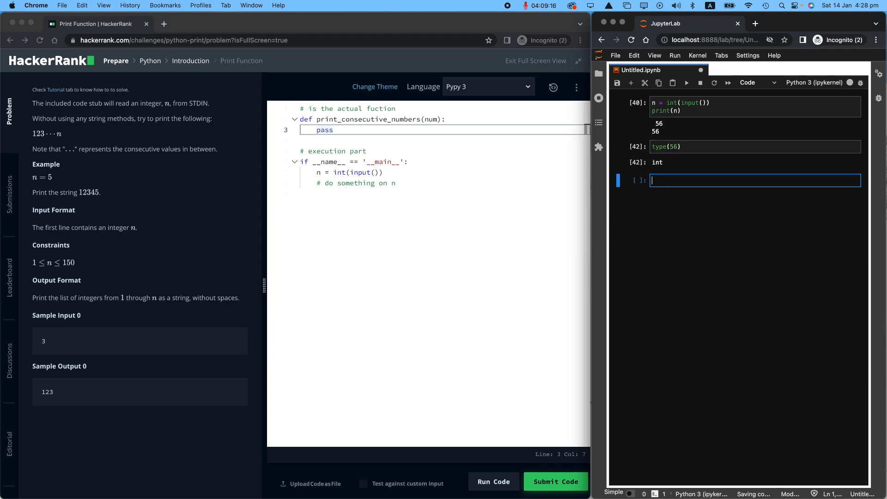
pyautogui.write("type('56")
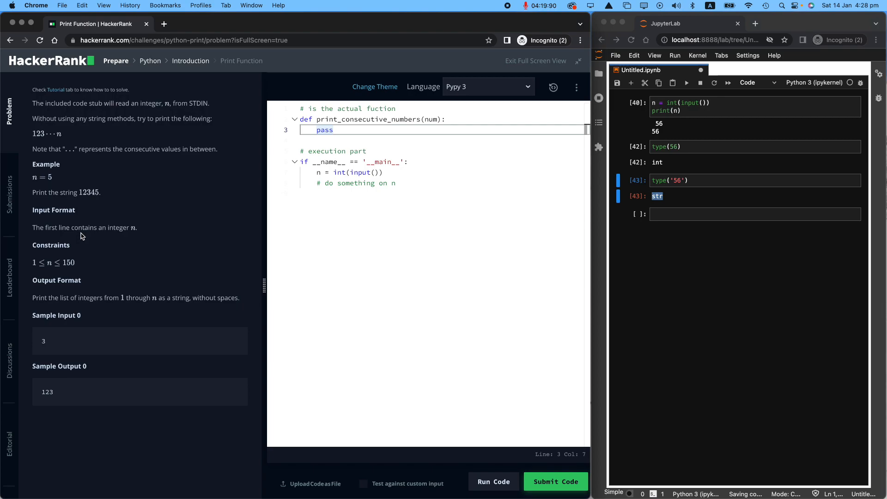
pyautogui.moveTo(78, 174)
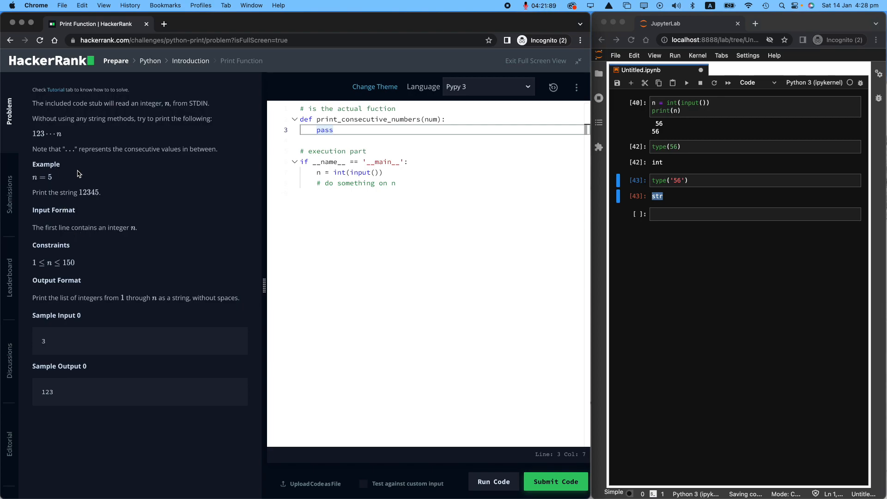
pyautogui.moveTo(96, 275)
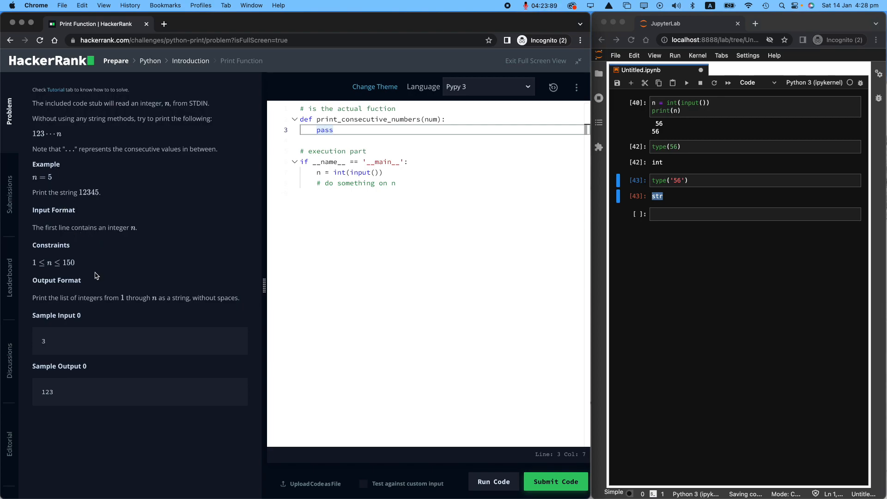
pyautogui.moveTo(149, 131)
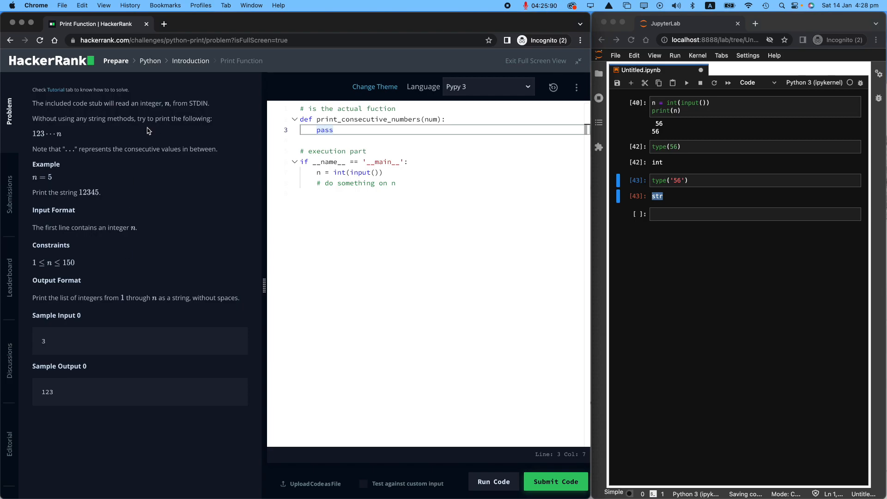
pyautogui.doubleClick(42, 298)
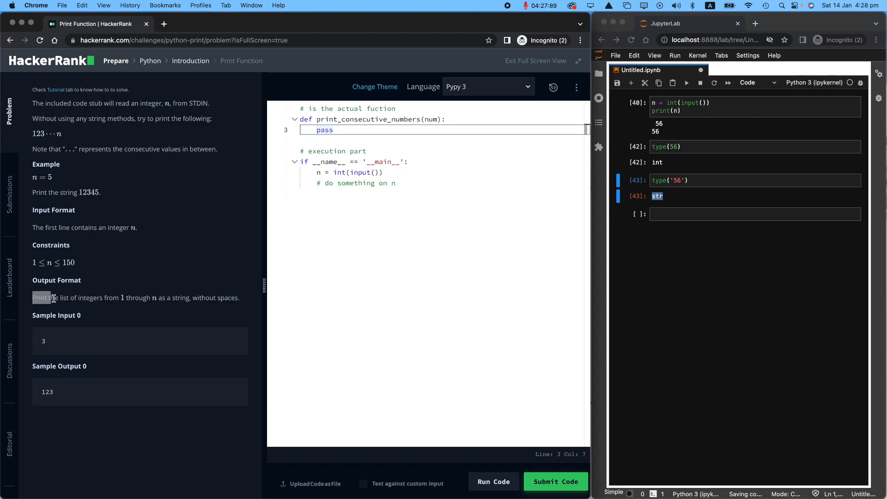
pyautogui.moveTo(33, 297); pyautogui.dragTo(150, 298)
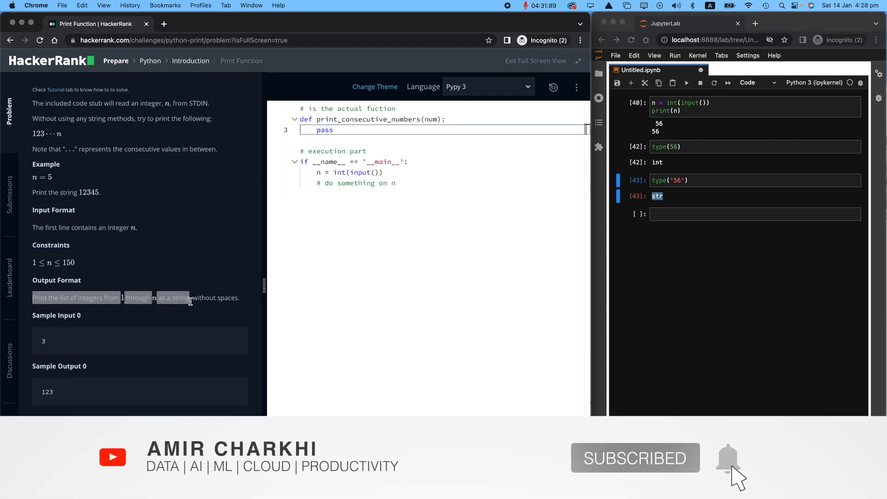
# Note the example n = 5 and expected output '12345' in a notebook cell
pyautogui.write('n = 5')
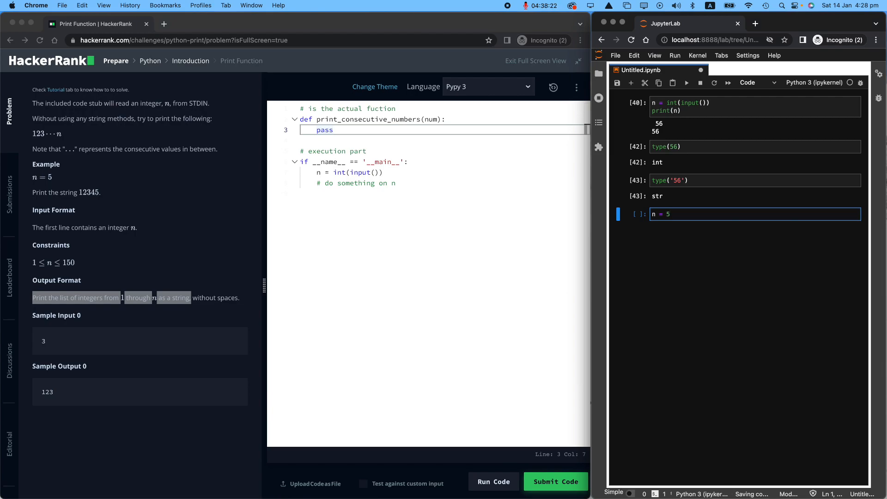
pyautogui.write('12345')
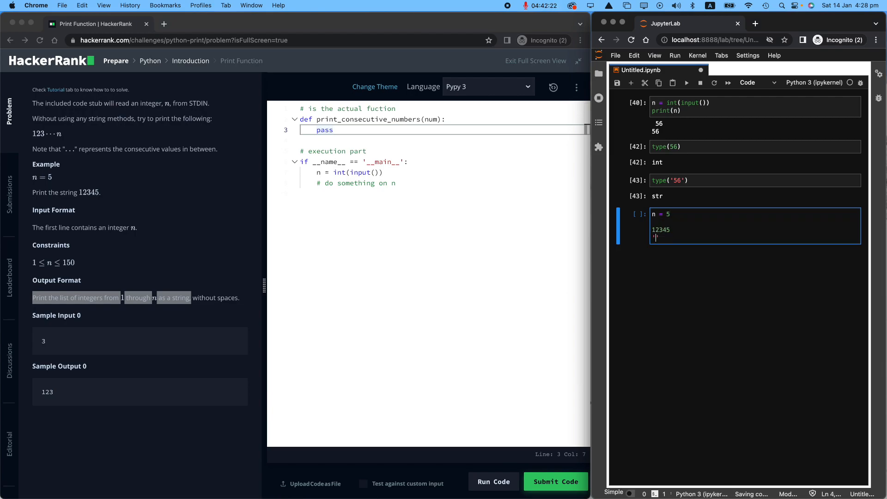
pyautogui.write("12345'")
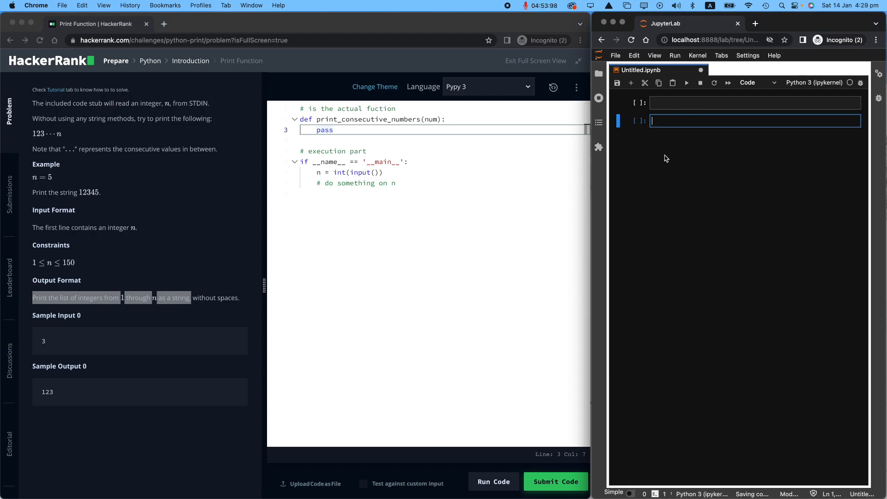
# Replace the placeholder pass with final_str = '' as the function's first line
pyautogui.doubleClick(324, 129)
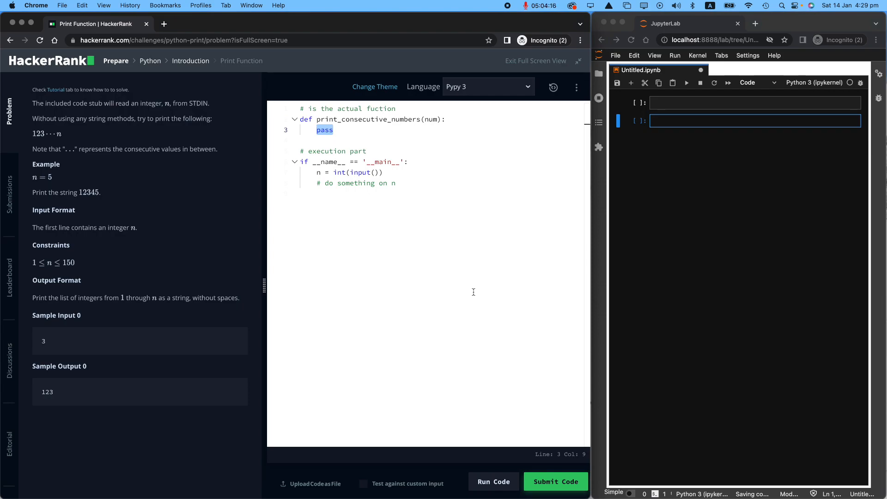
pyautogui.write('final_str')
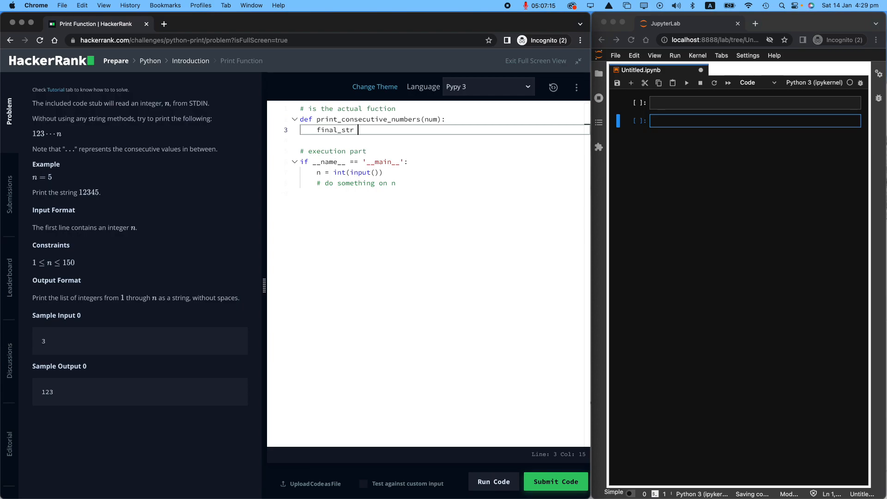
pyautogui.write("= ''")
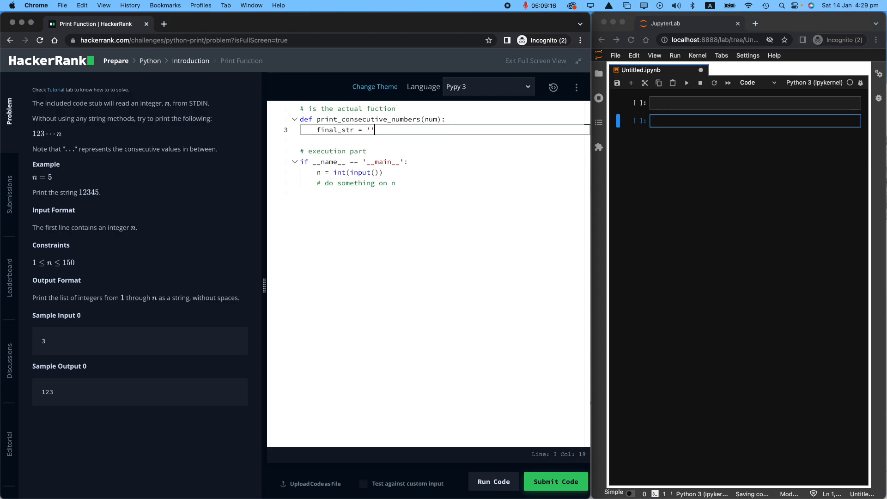
pyautogui.press('Enter')
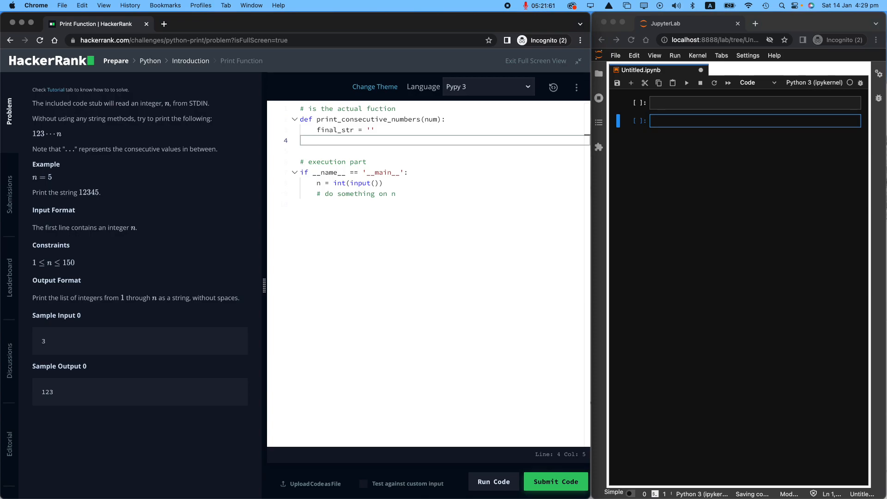
# Add a for i in range(1, num + 1): loop with a pass body
pyautogui.write('for')
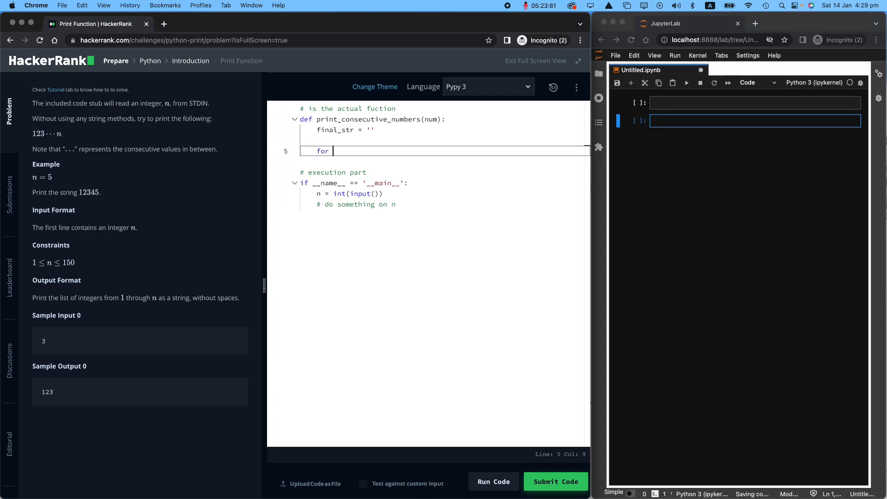
pyautogui.write('i in range(1,')
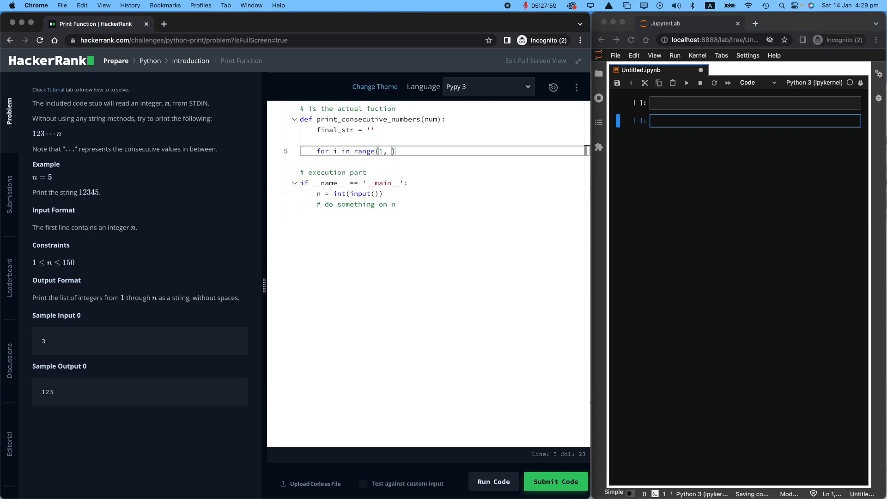
pyautogui.write('num + 1')
pyautogui.write('pa')
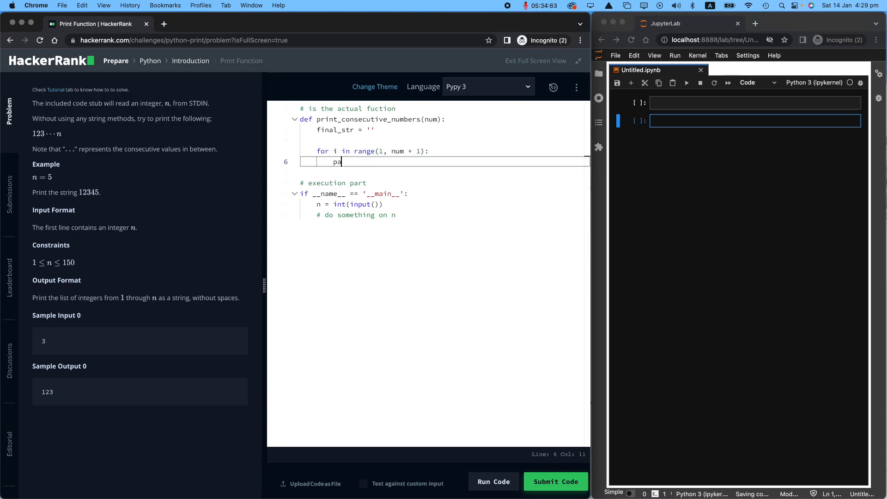
pyautogui.write('ss')
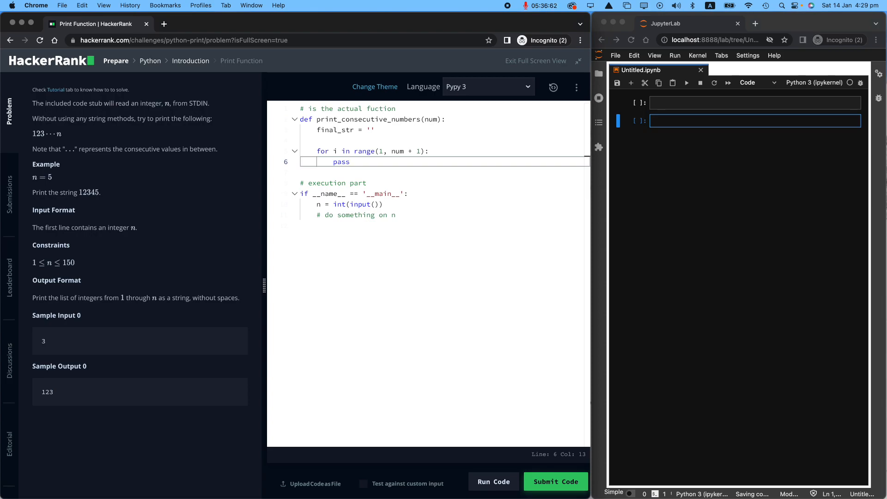
pyautogui.doubleClick(340, 162)
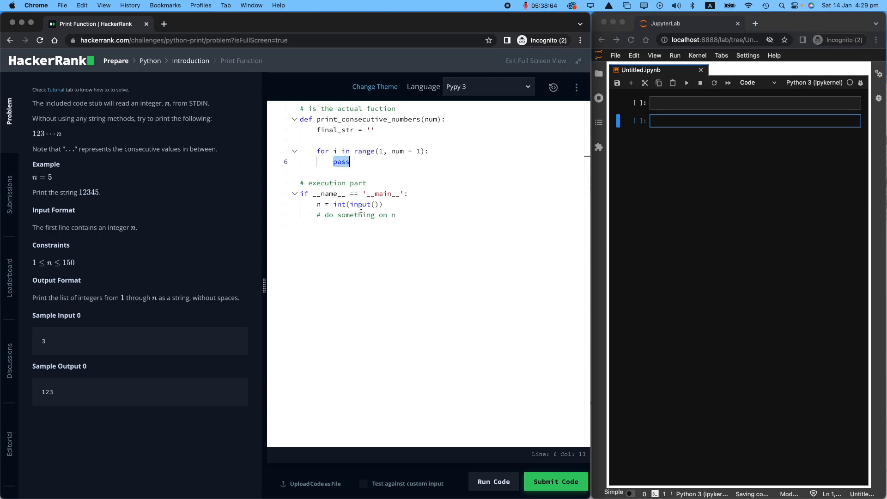
pyautogui.moveTo(342, 251)
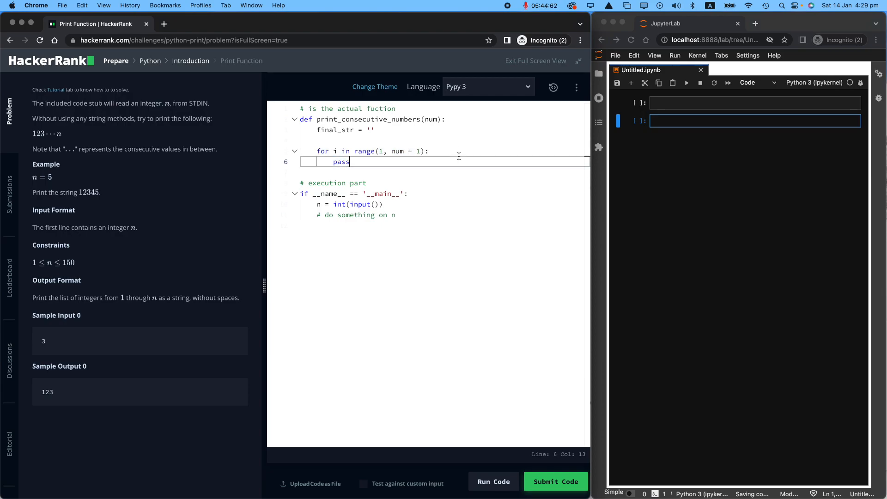
# In the notebook set n = 5 and run print(list(range(1, 5))) to check the range output
pyautogui.click(755, 102)
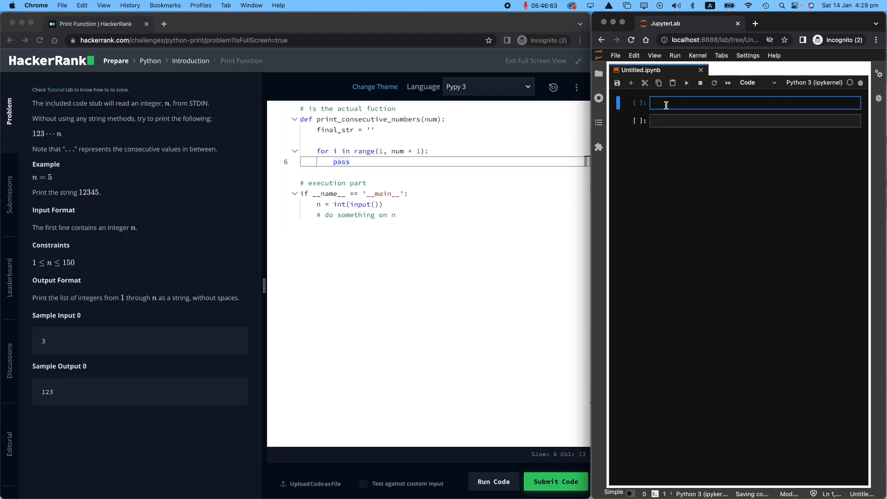
pyautogui.write('n = 5')
pyautogui.click(755, 120)
pyautogui.write('range')
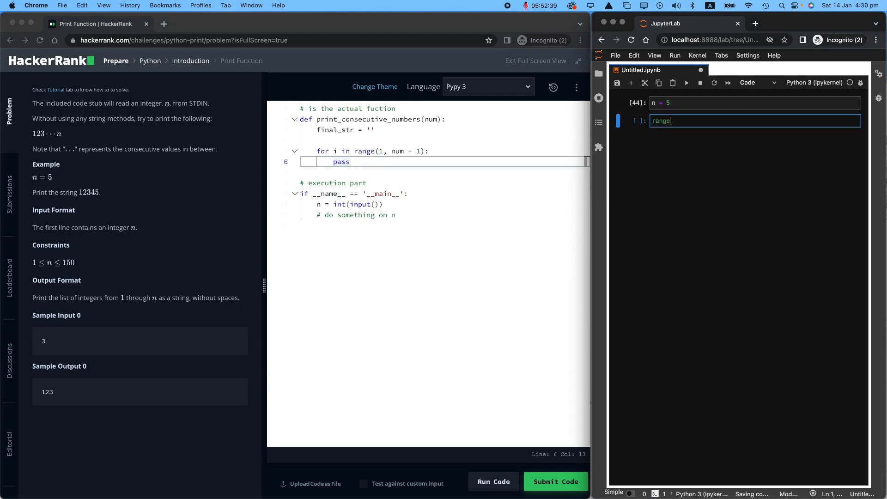
pyautogui.write('(1, 5)')
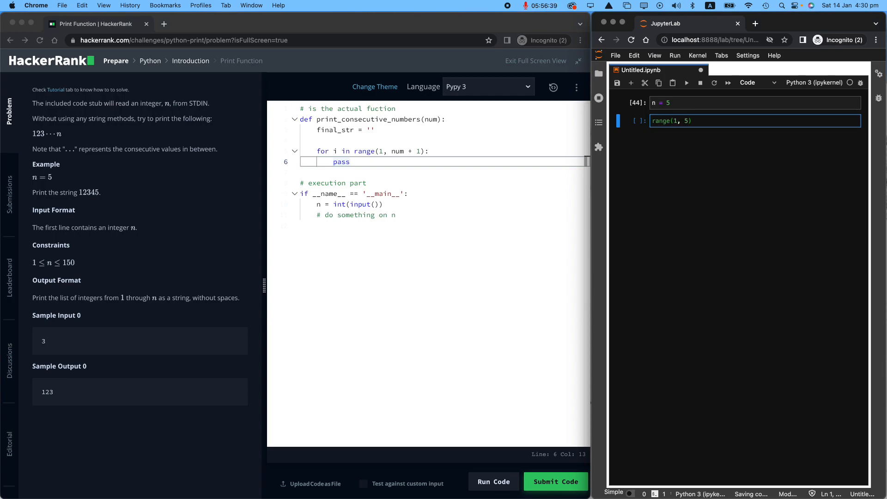
pyautogui.write('list(')
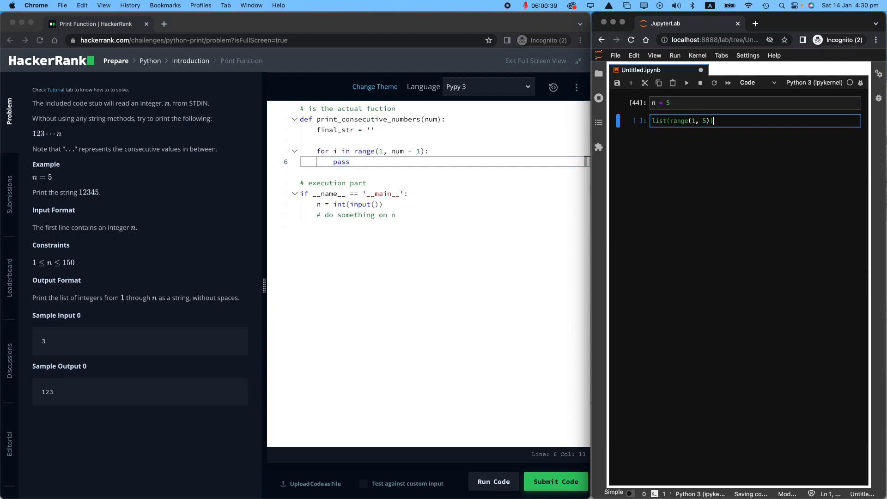
pyautogui.write('print(')
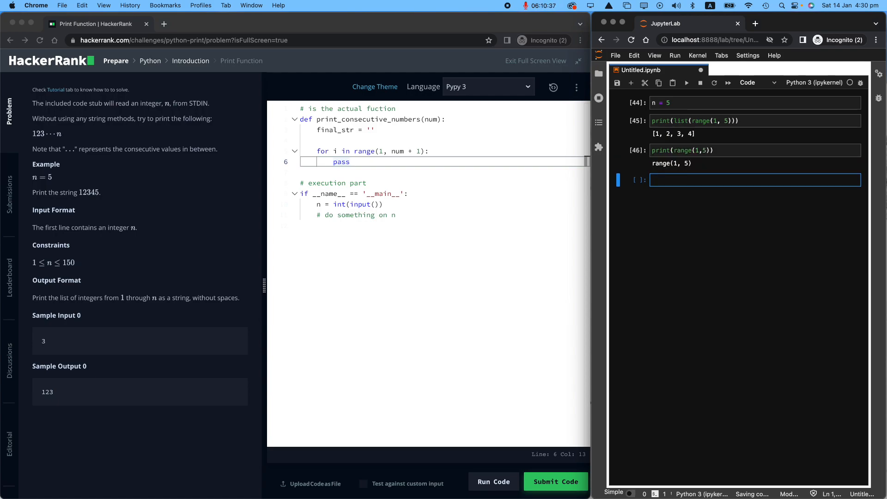
pyautogui.click(717, 149)
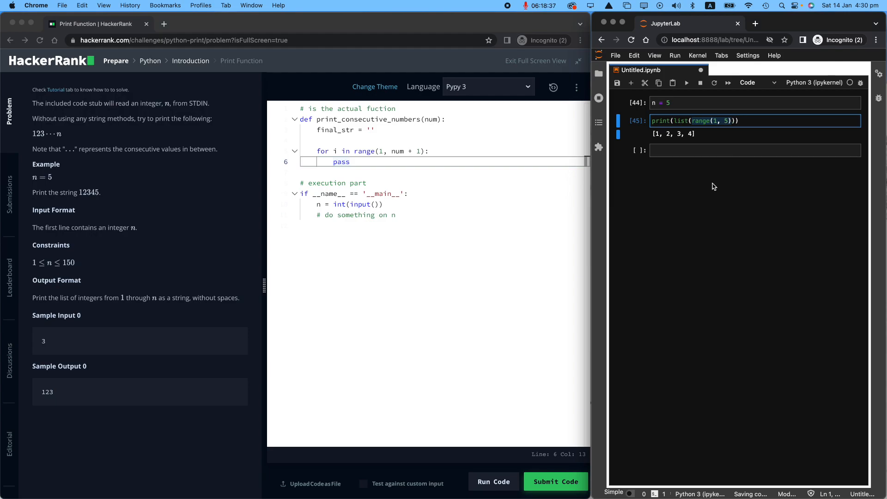
pyautogui.moveTo(714, 147)
pyautogui.write('6')
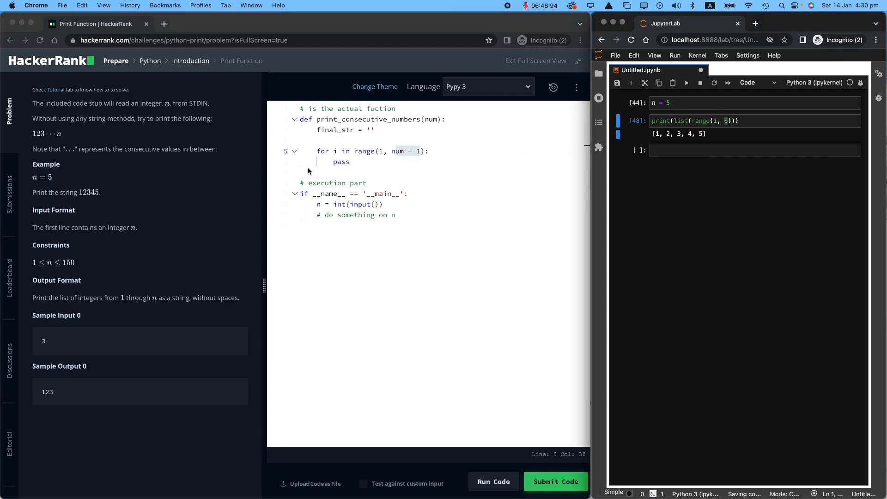
# Run a notebook for loop over range(1, n+1) printing i, giving 1 through 5
pyautogui.click(755, 149)
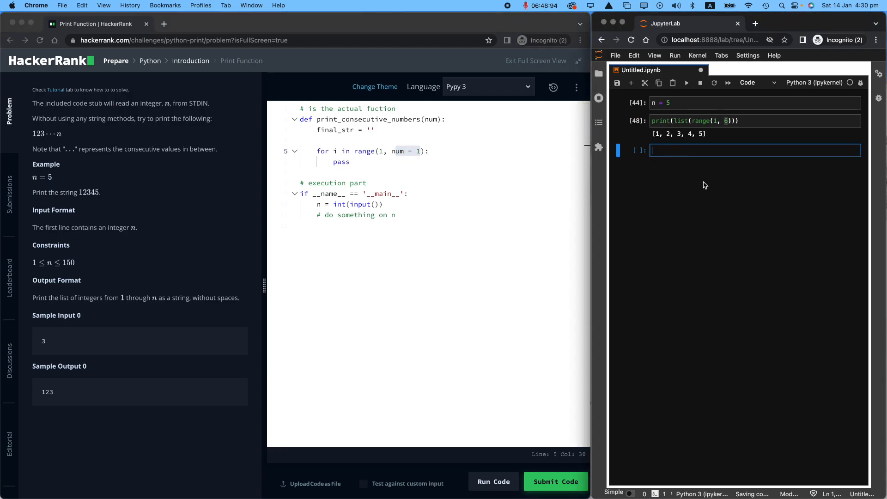
pyautogui.write('for i in r')
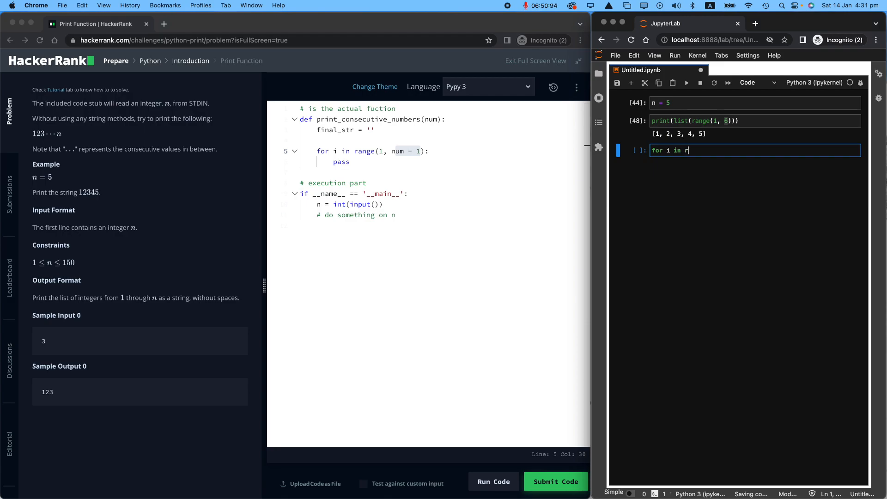
pyautogui.write('ange(1,')
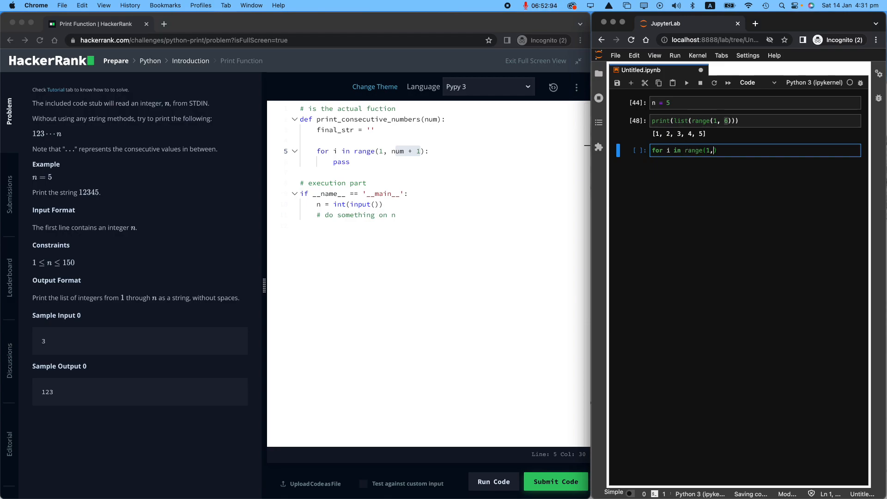
pyautogui.write('n+1')
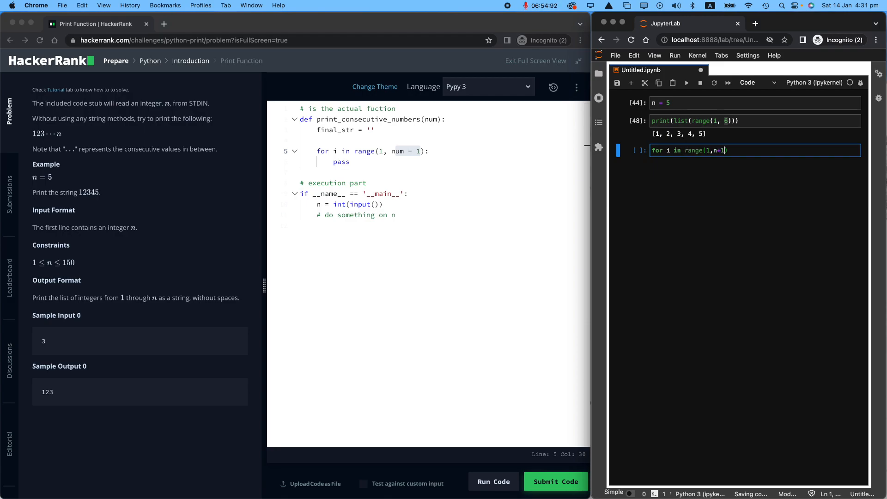
pyautogui.press('Enter')
pyautogui.write('print(i)')
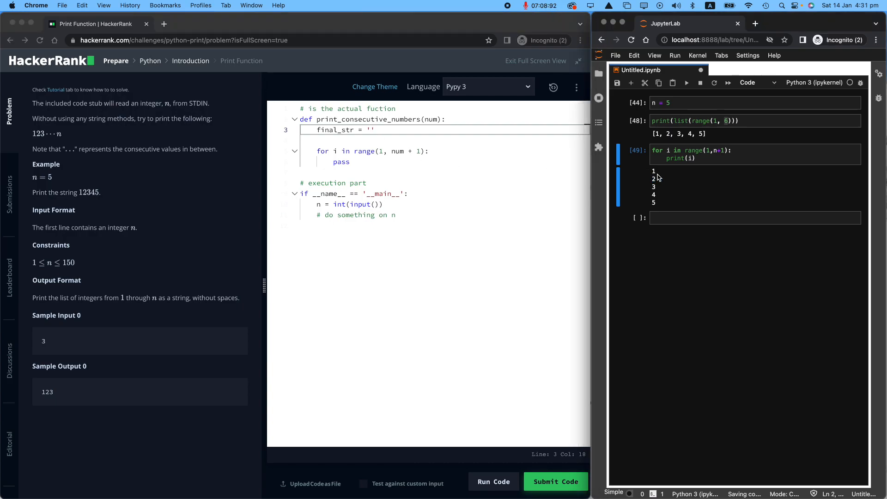
pyautogui.moveTo(390, 175)
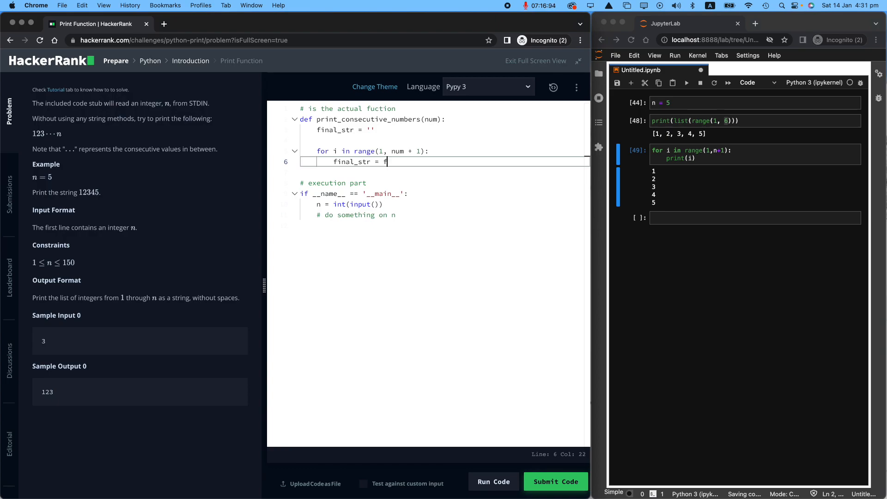
# Make the loop body final_str = final_str + str(i) and open a line below the loop
pyautogui.write('inal_str')
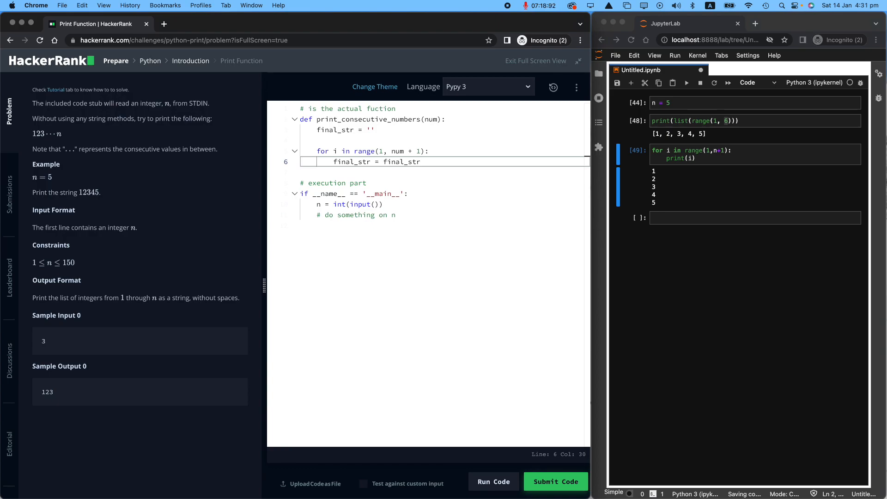
pyautogui.write('+')
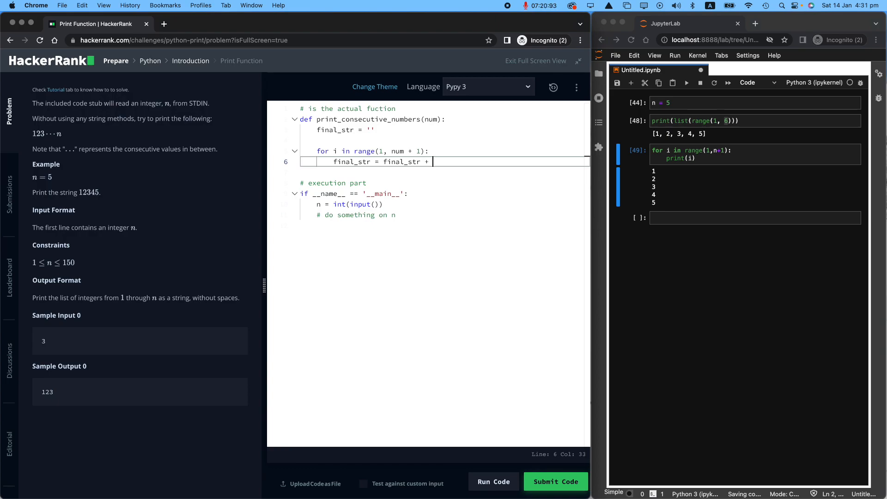
pyautogui.write('str(i)')
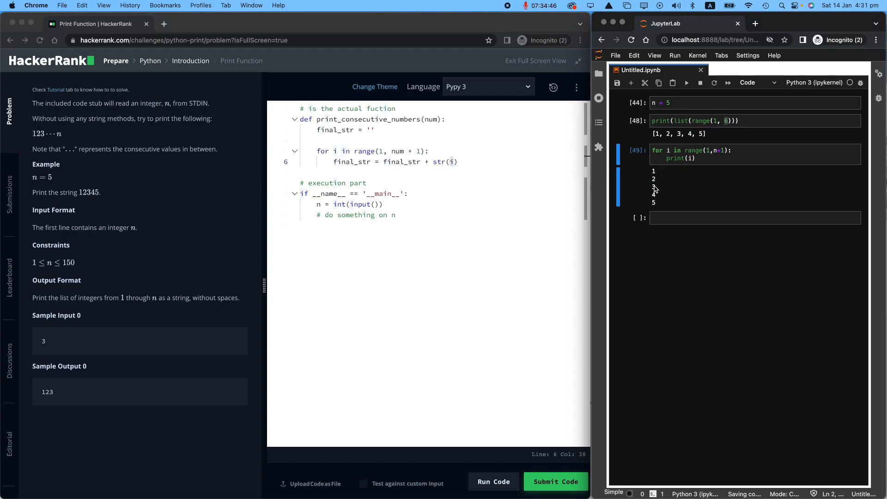
pyautogui.doubleClick(444, 162)
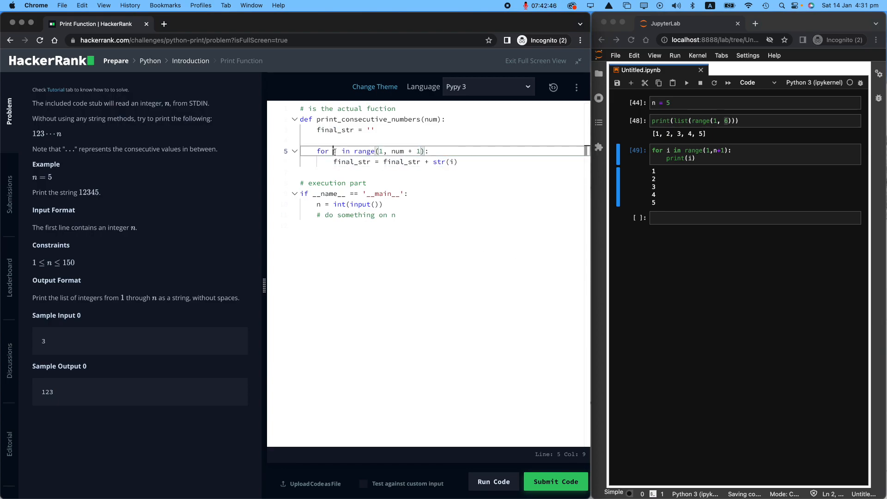
pyautogui.doubleClick(350, 162)
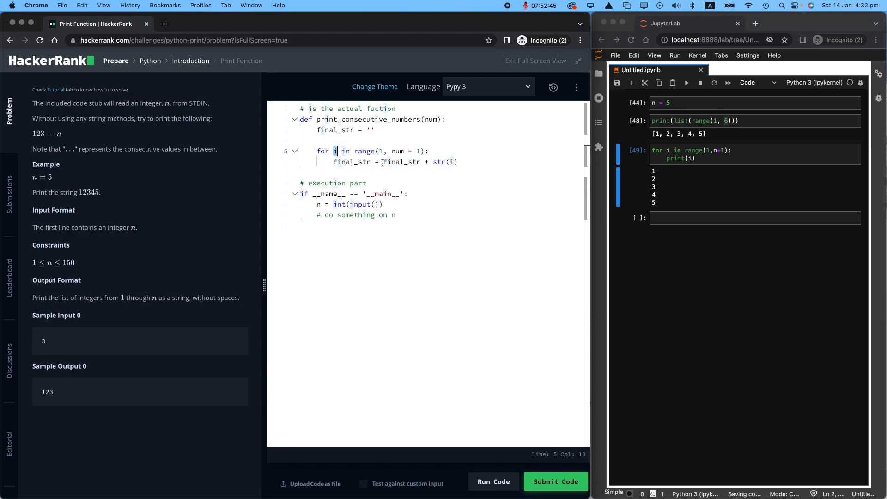
pyautogui.doubleClick(403, 162)
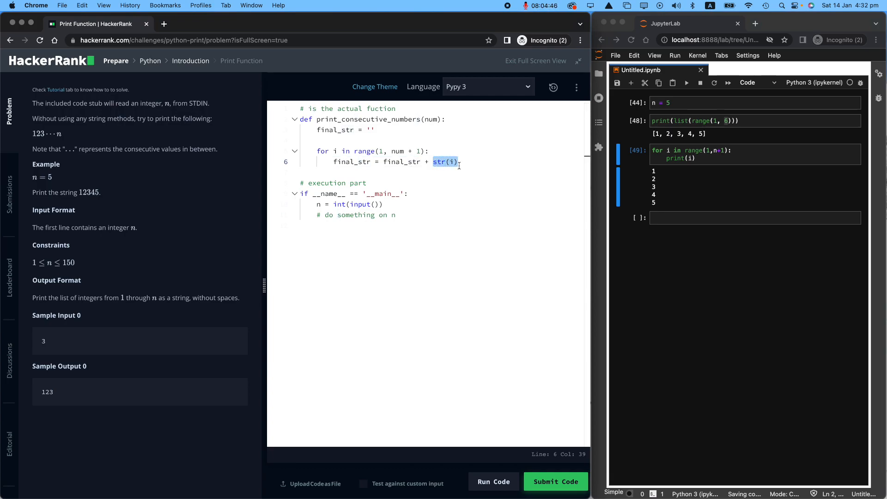
pyautogui.click(459, 161)
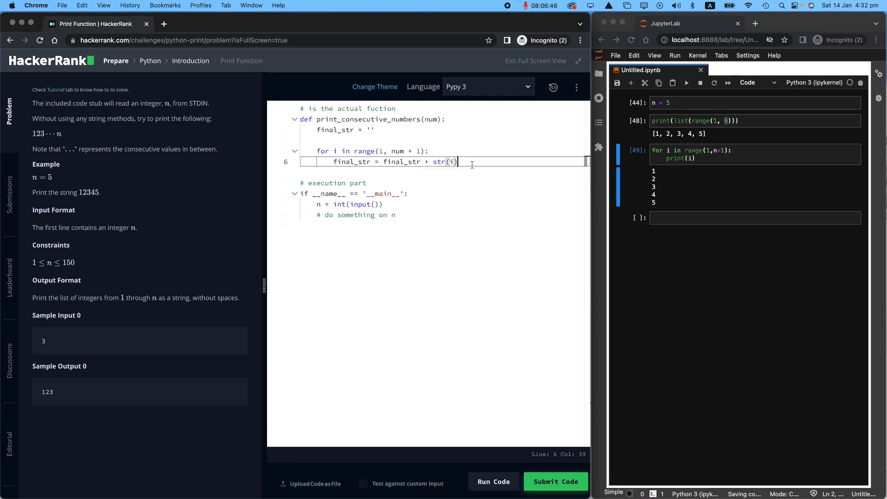
pyautogui.press('Enter')
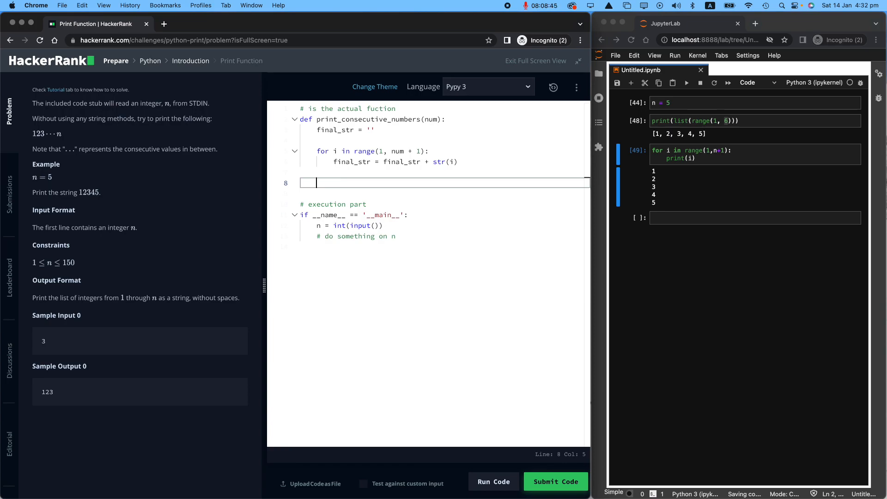
# Add print(final_str) after the loop and run the code against the sample input
pyautogui.write('print(final_str')
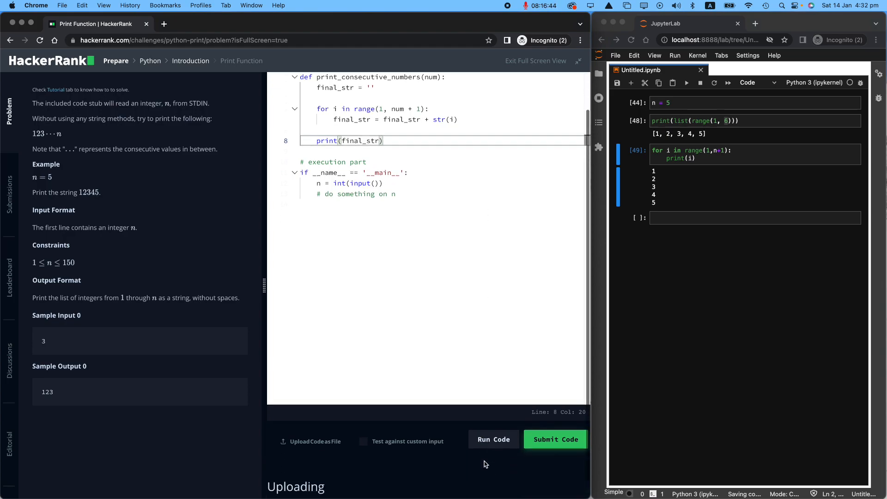
pyautogui.click(556, 440)
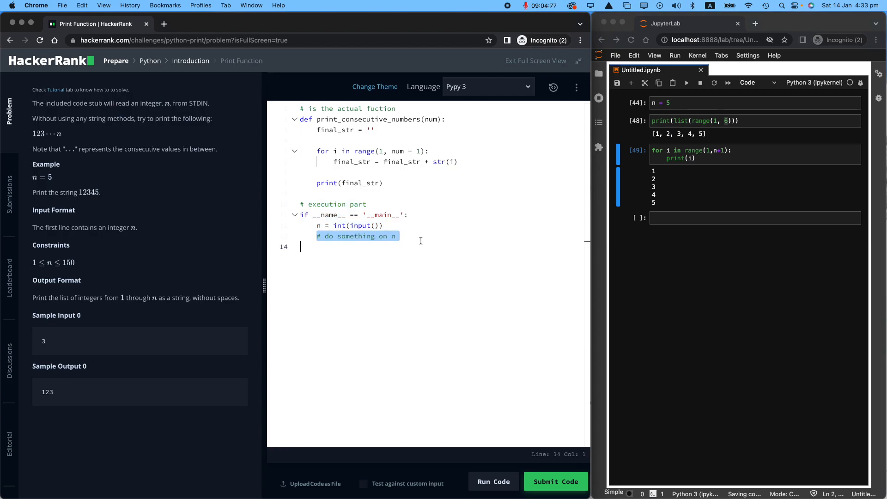
pyautogui.moveTo(413, 242)
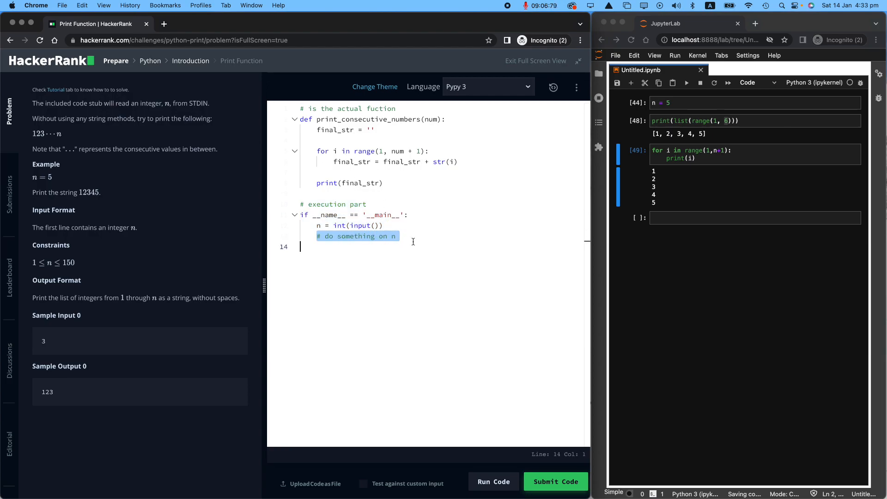
# Replace the '# do something on n' comment with print_consecutive_numbers(n) and run the code against the sample tests
pyautogui.write('print_consecutive_numbersd(')
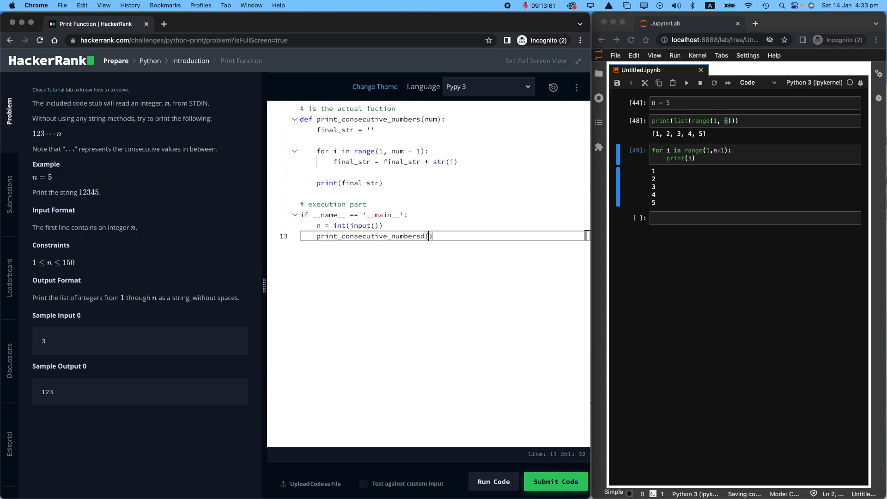
pyautogui.press('Backspace')
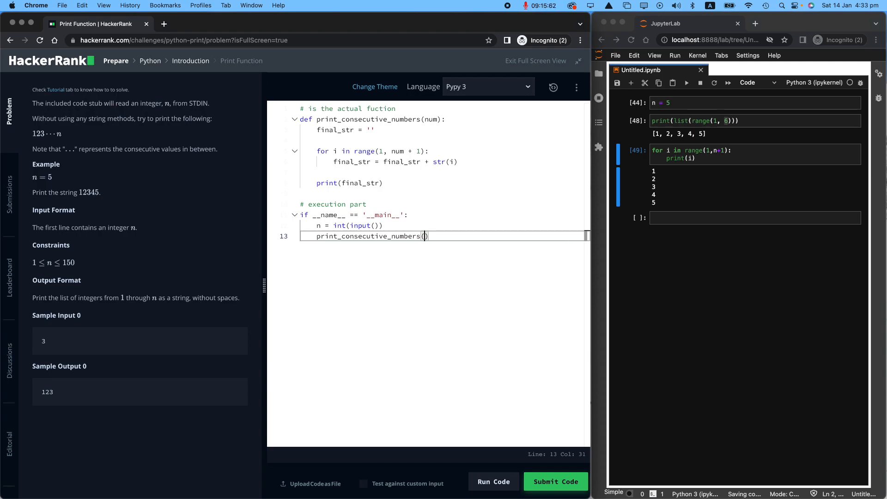
pyautogui.write('n')
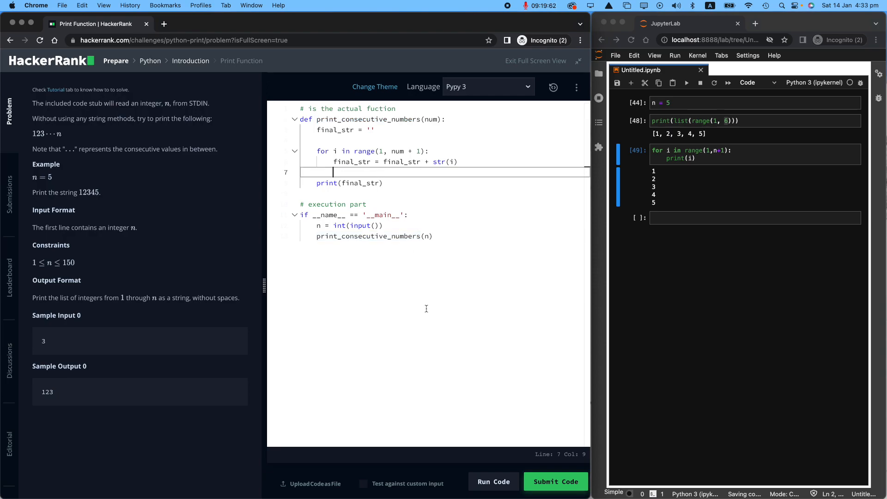
pyautogui.moveTo(394, 283)
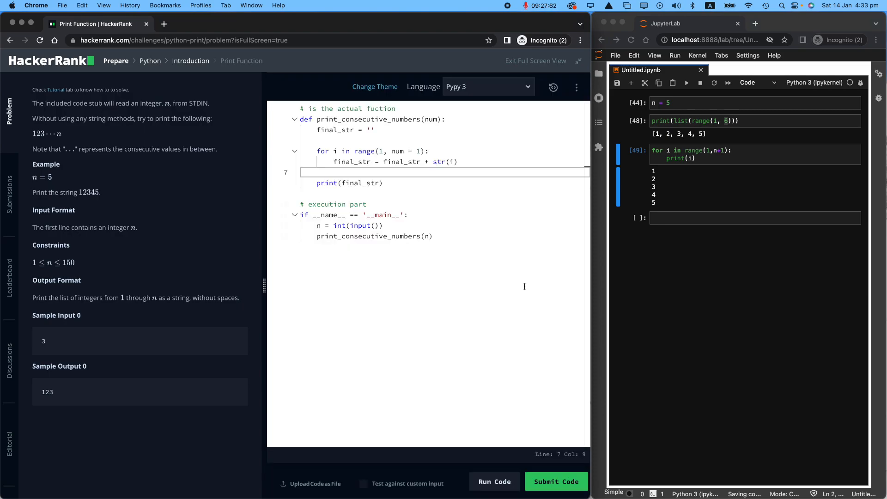
pyautogui.click(494, 481)
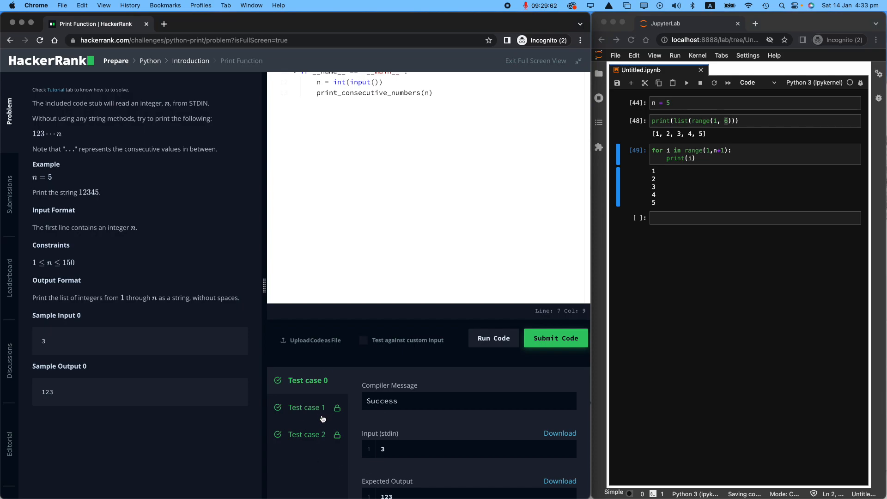
pyautogui.moveTo(375, 361)
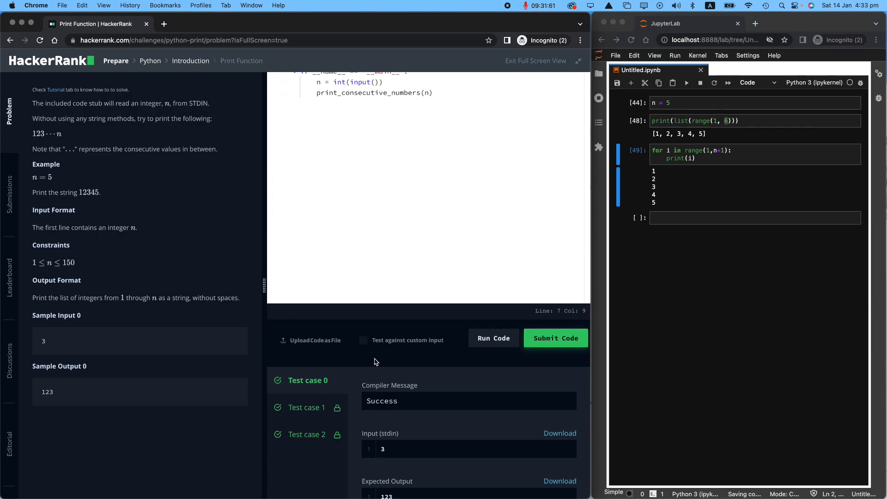